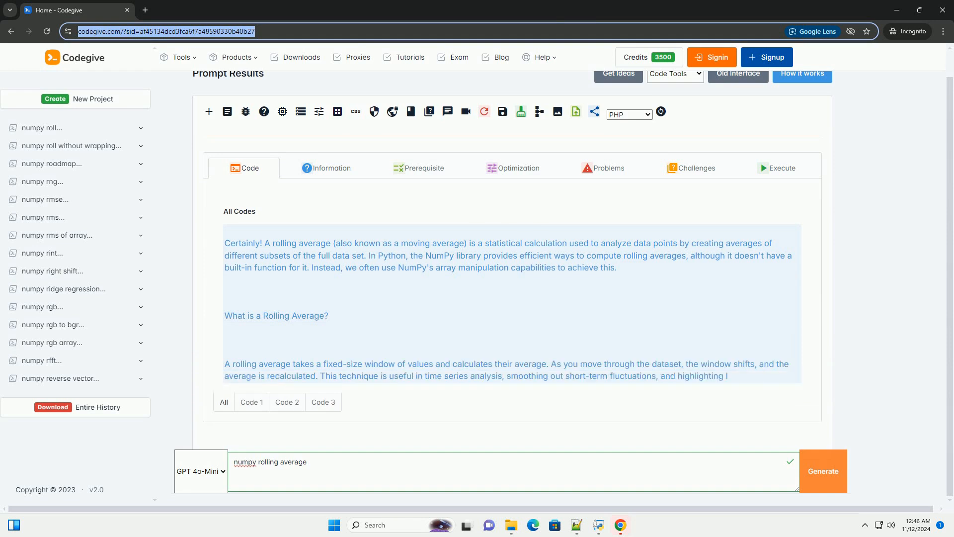
scroll(down, 3)
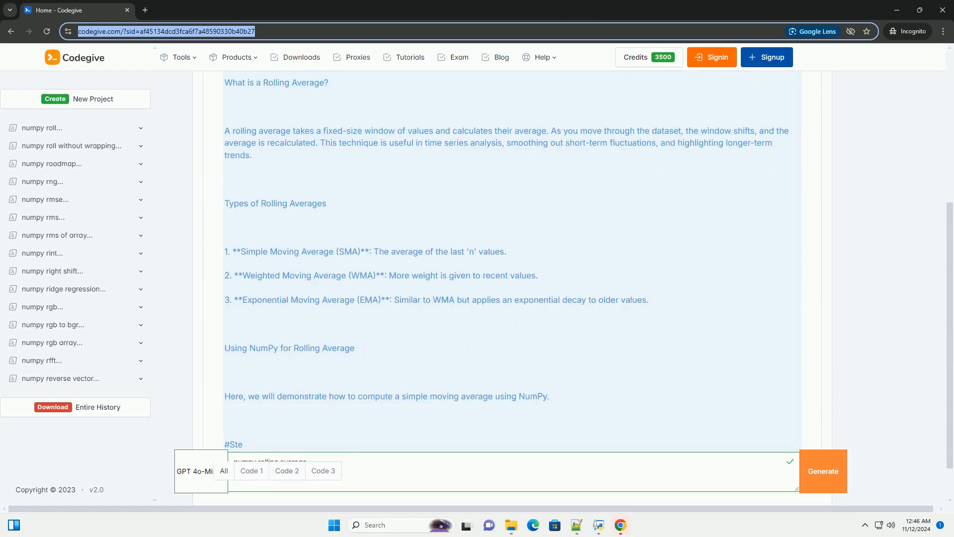
scroll(down, 3)
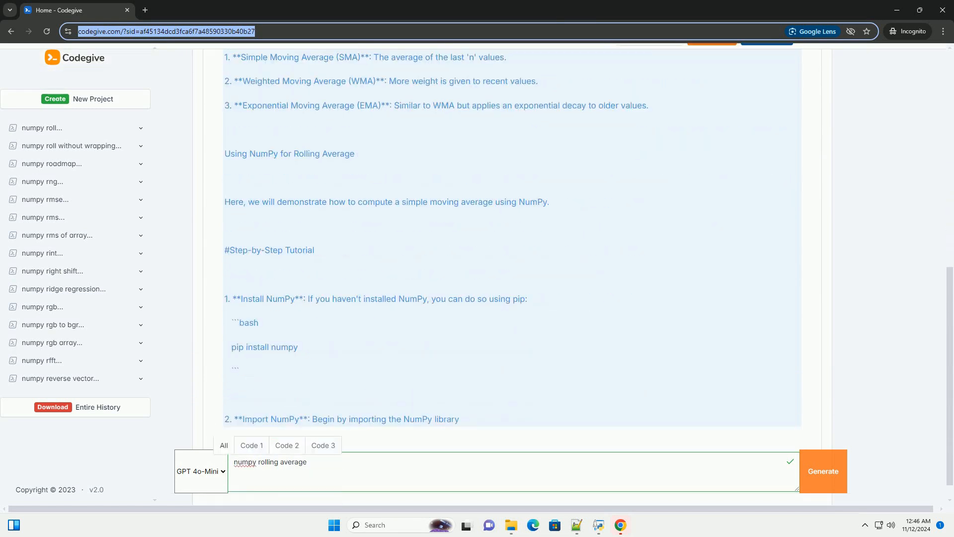
scroll(down, 3)
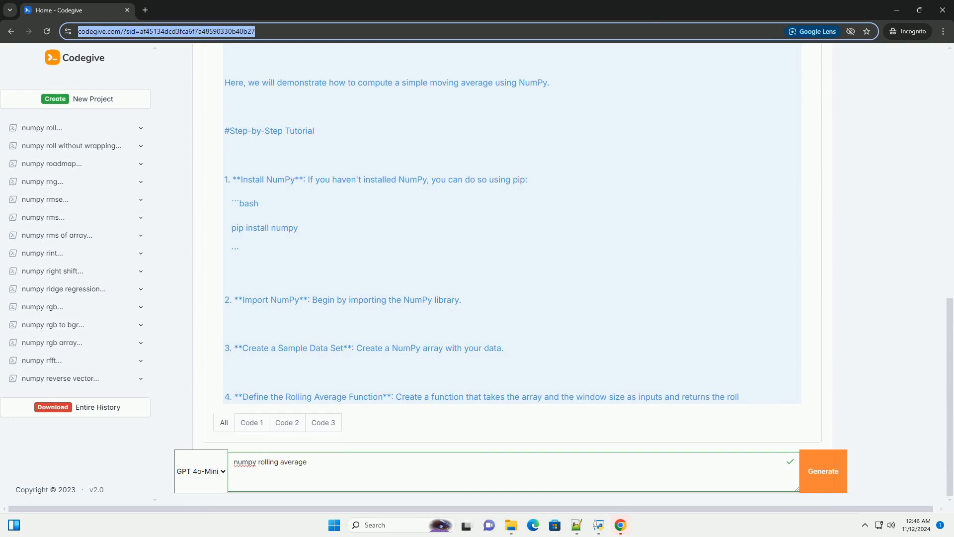
scroll(down, 3)
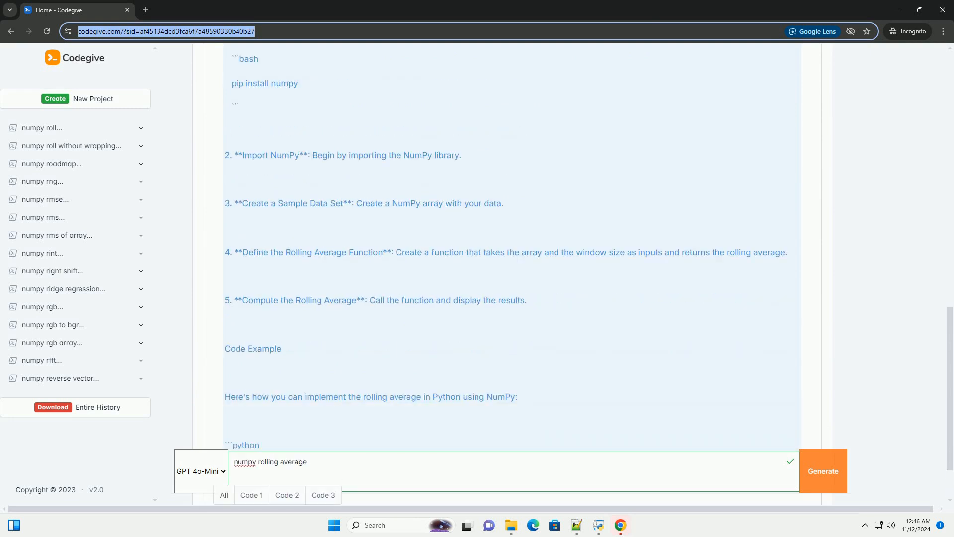
scroll(down, 3)
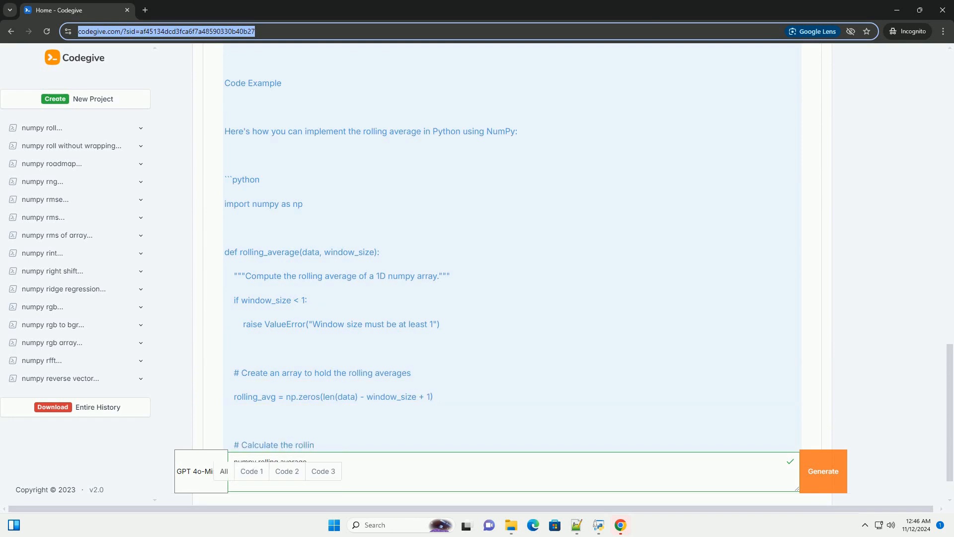
scroll(down, 3)
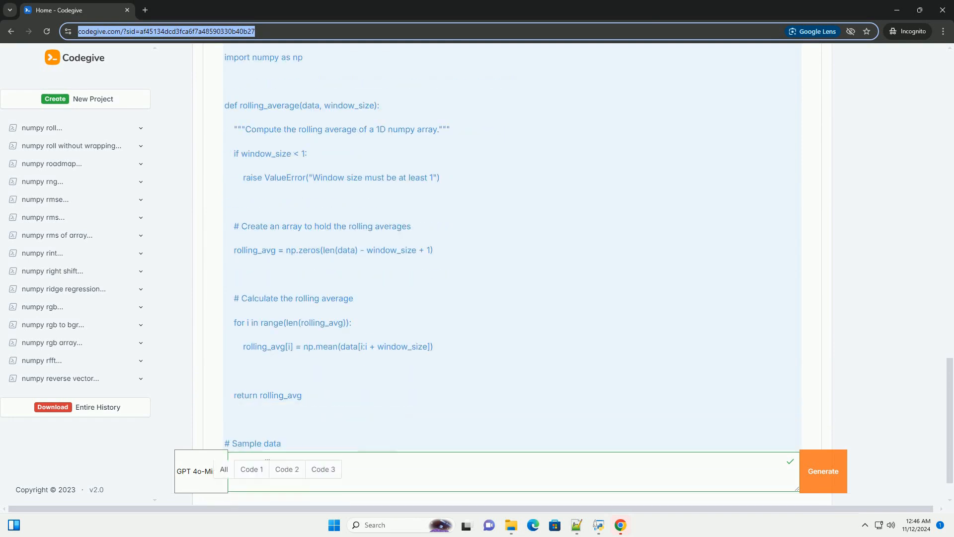
scroll(down, 3)
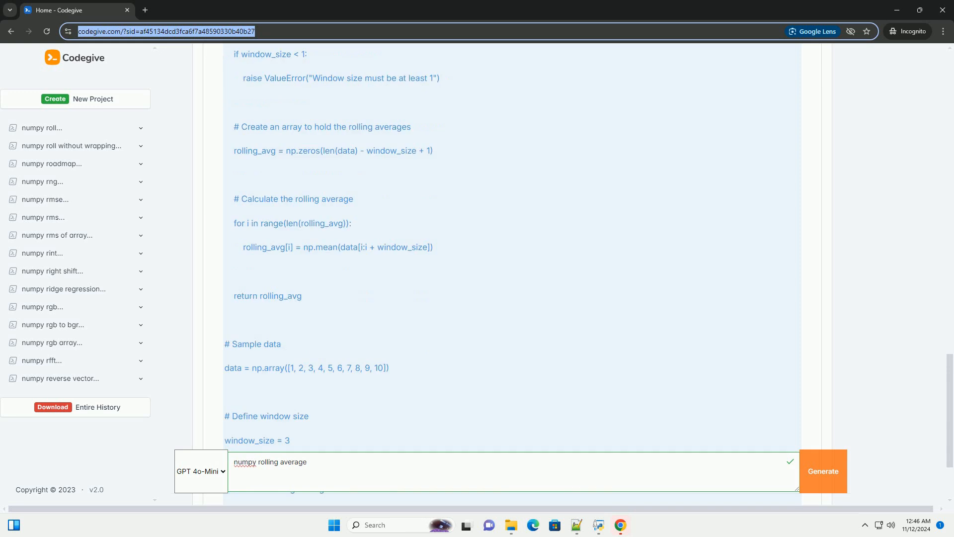
scroll(down, 3)
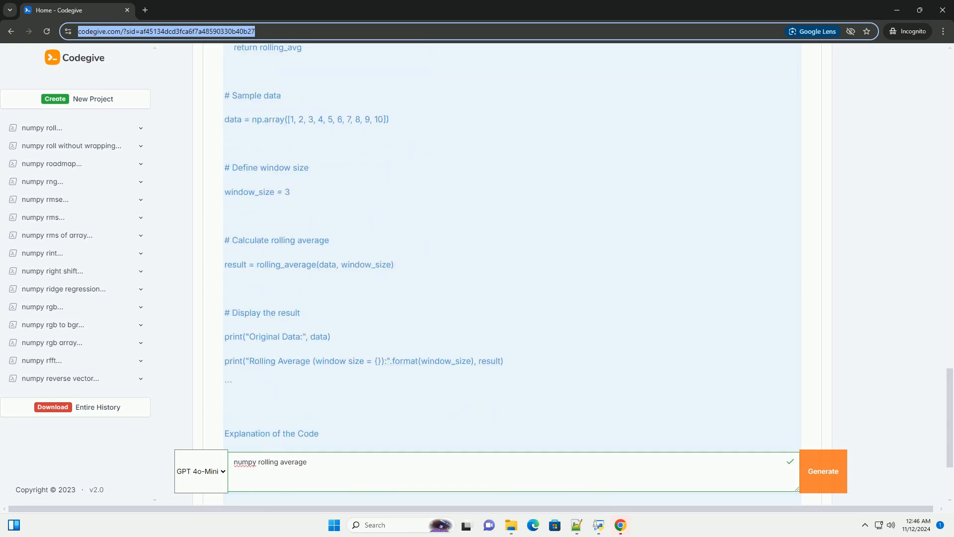
scroll(down, 3)
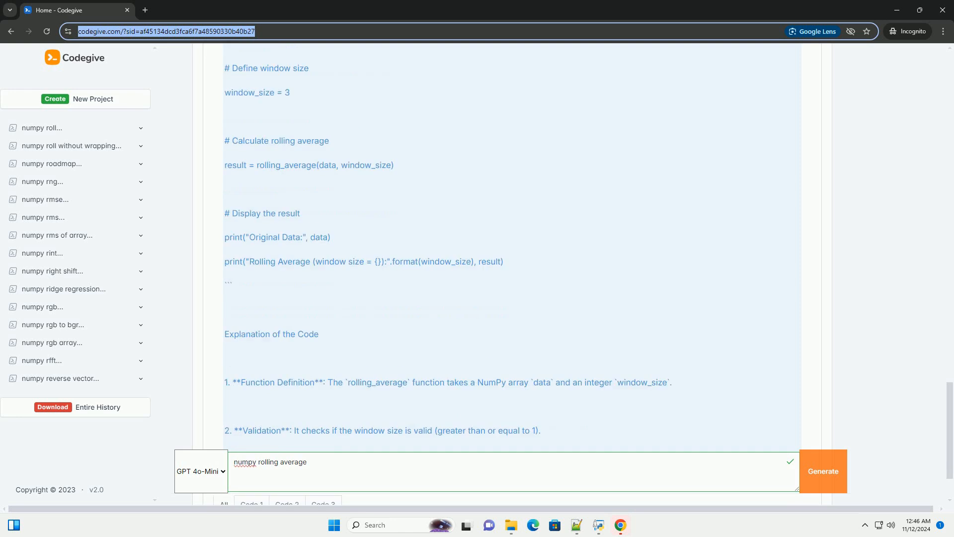
scroll(down, 3)
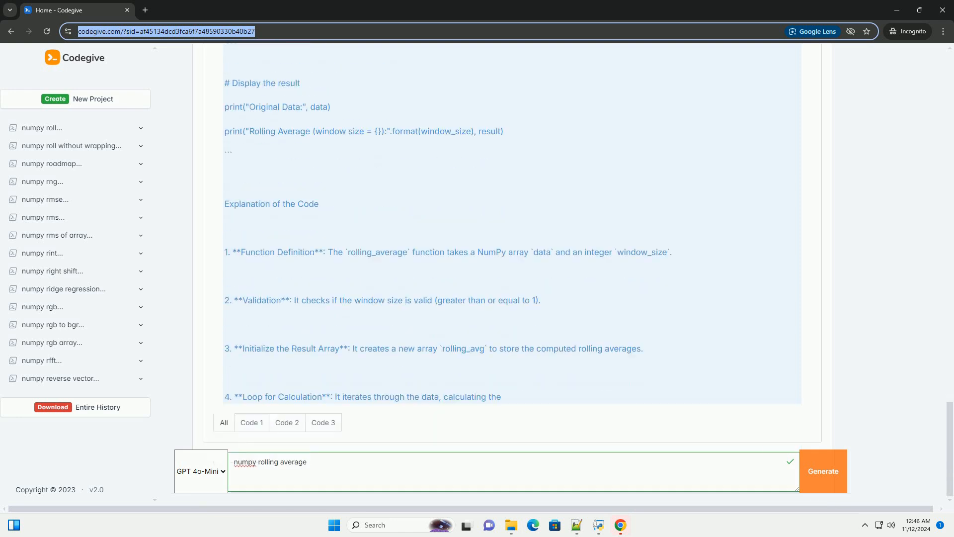
scroll(down, 3)
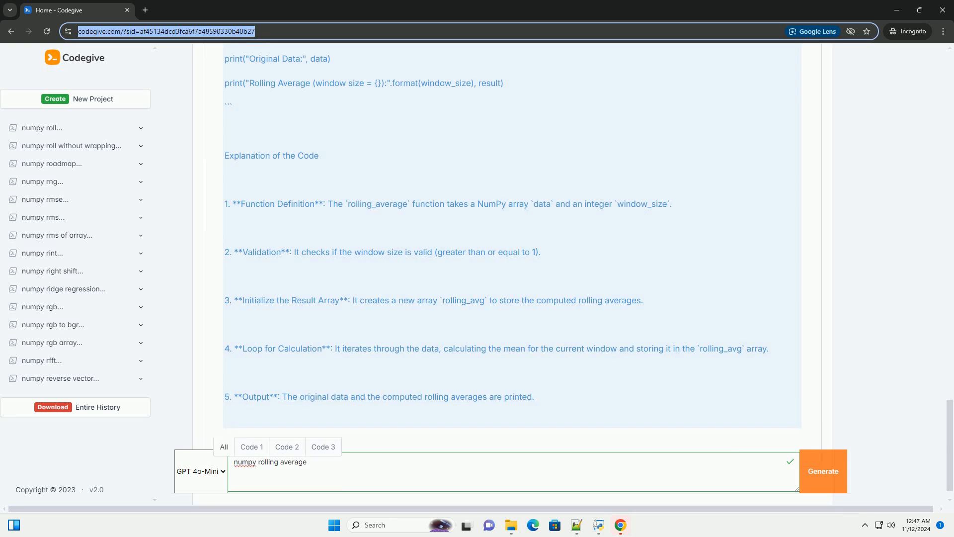
scroll(down, 3)
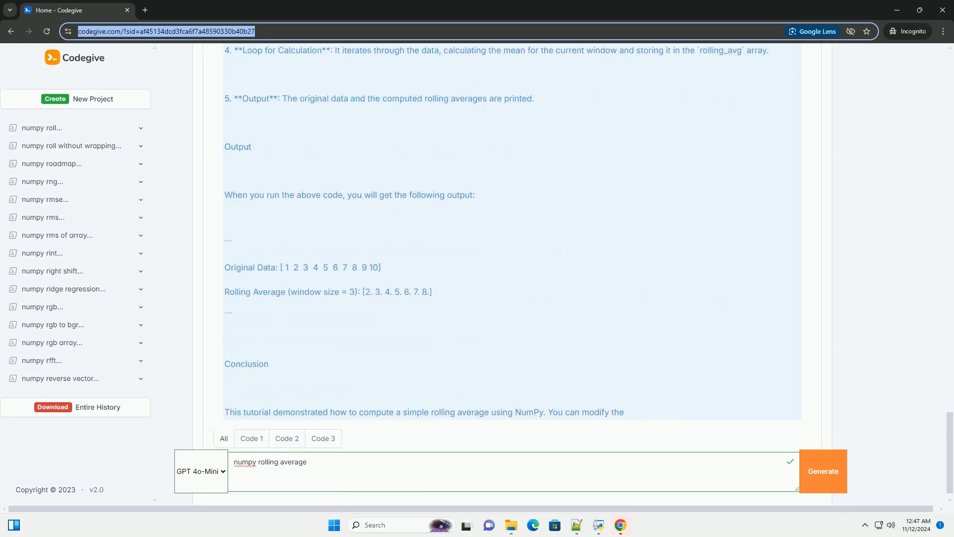
scroll(down, 3)
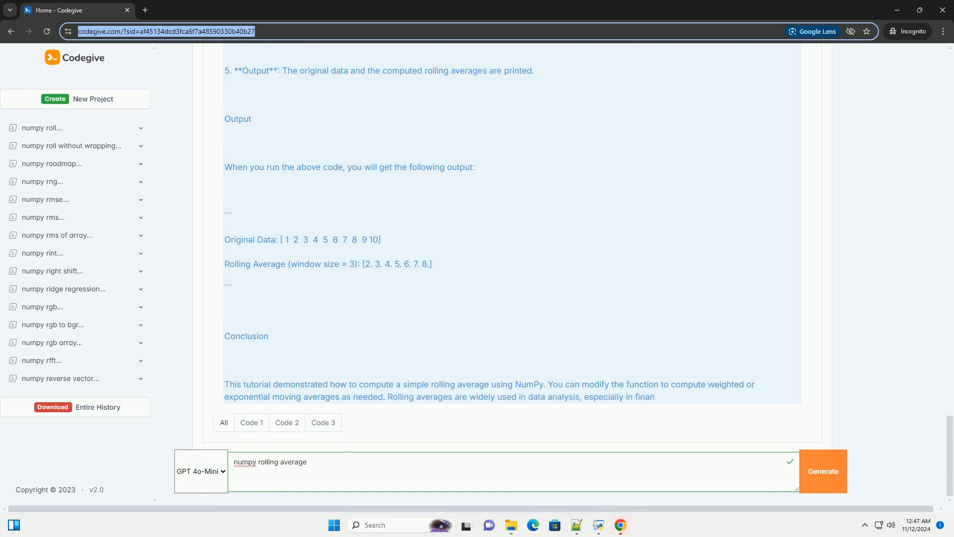